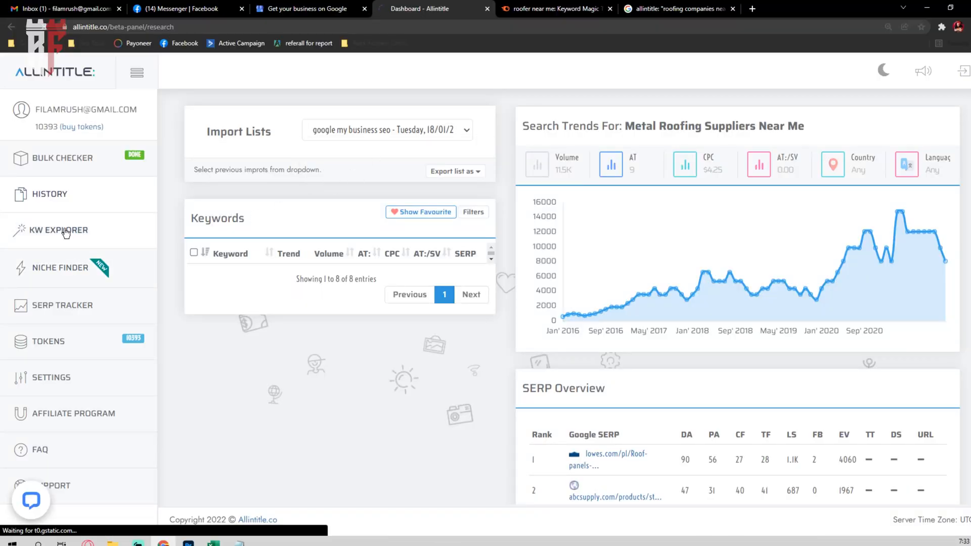
mouse_move(71, 209)
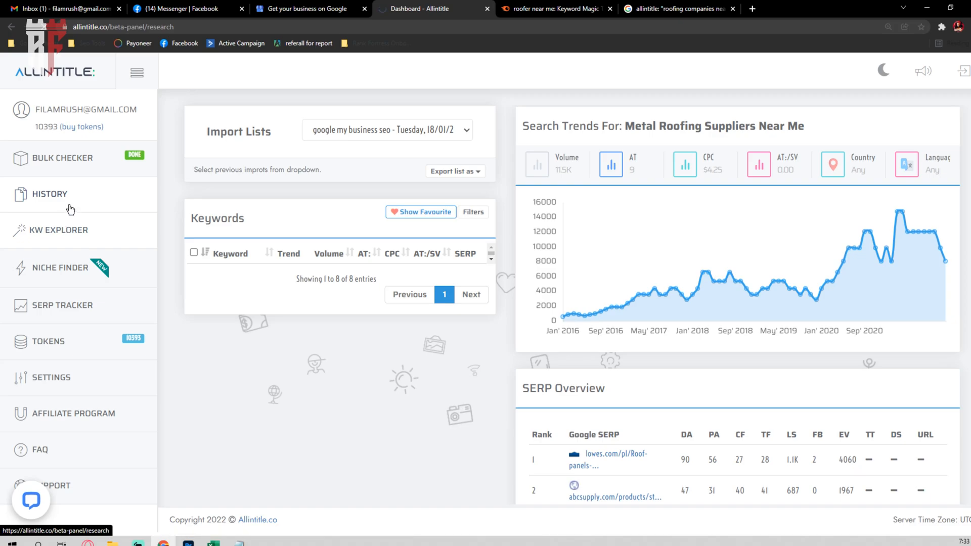
- Open KW Explorer with seed 'roofing suppliers near me' for United States, English
click(58, 230)
text(roofing suppliers near me)
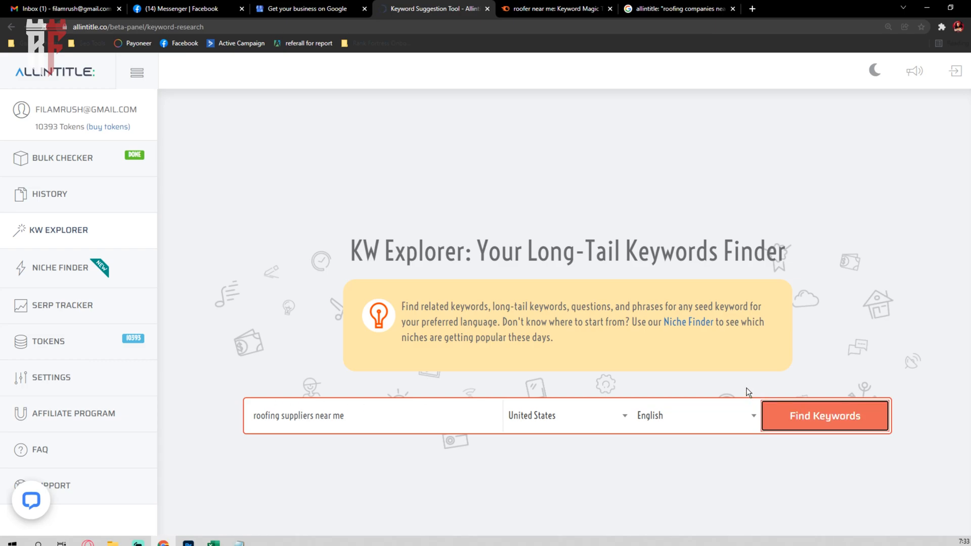
- Run the search and scroll through results showing keyword difficulty 5 and sentiment analysis
click(825, 415)
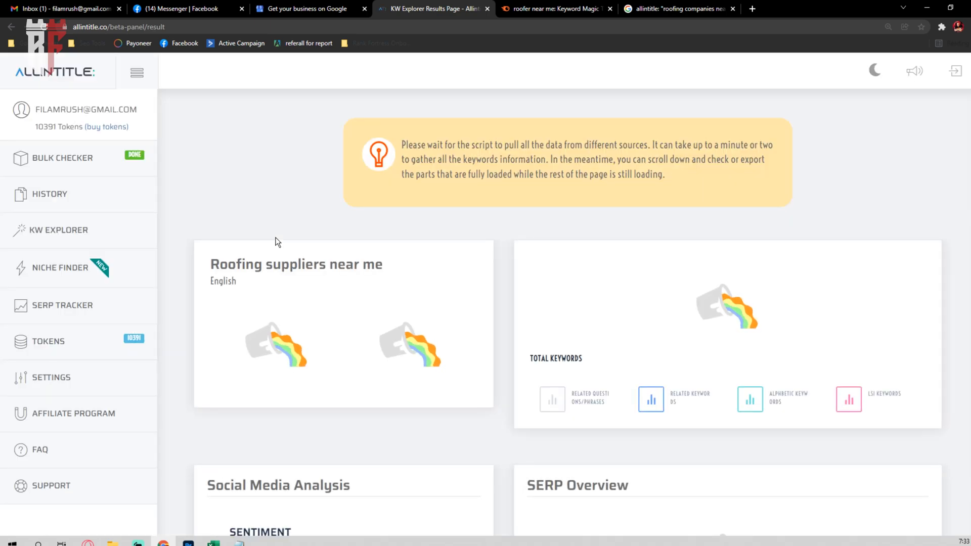
scroll(down, 3)
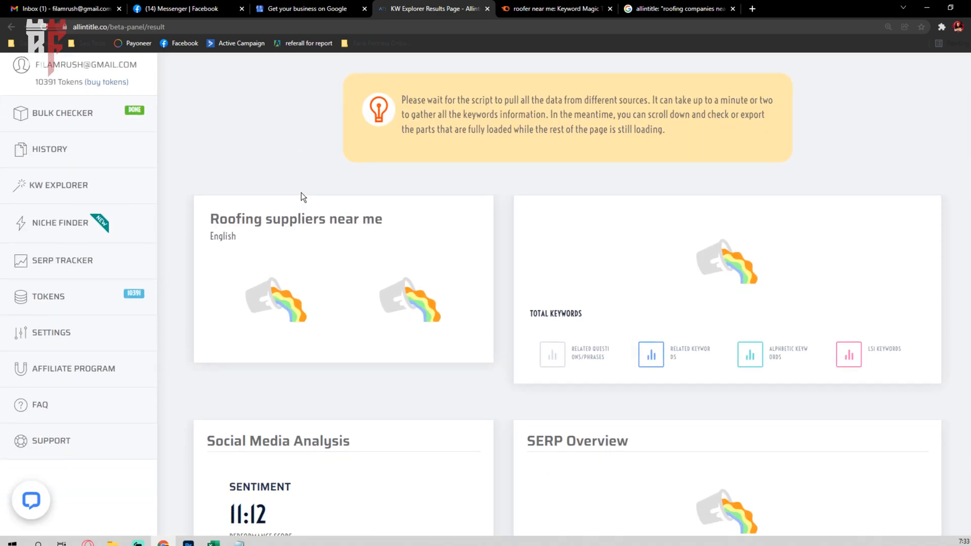
scroll(down, 3)
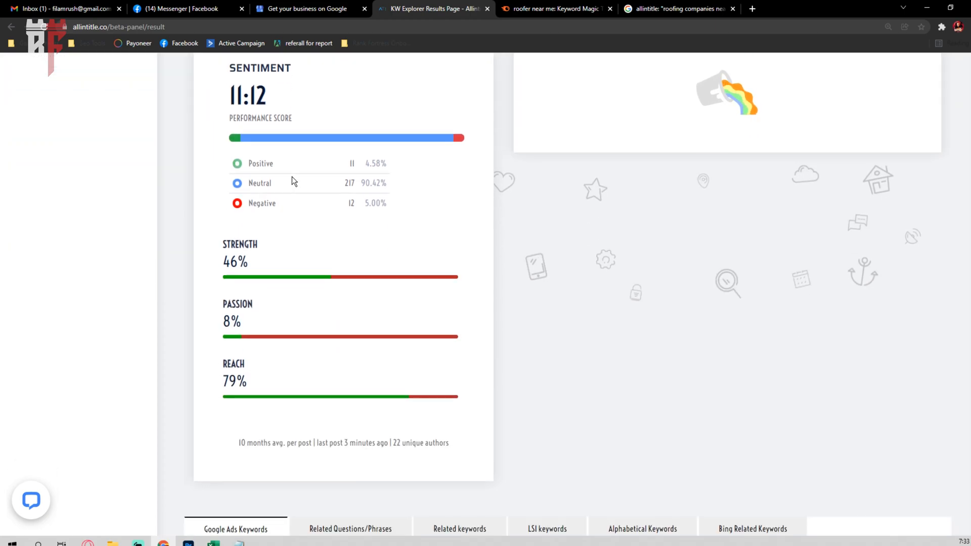
scroll(down, 3)
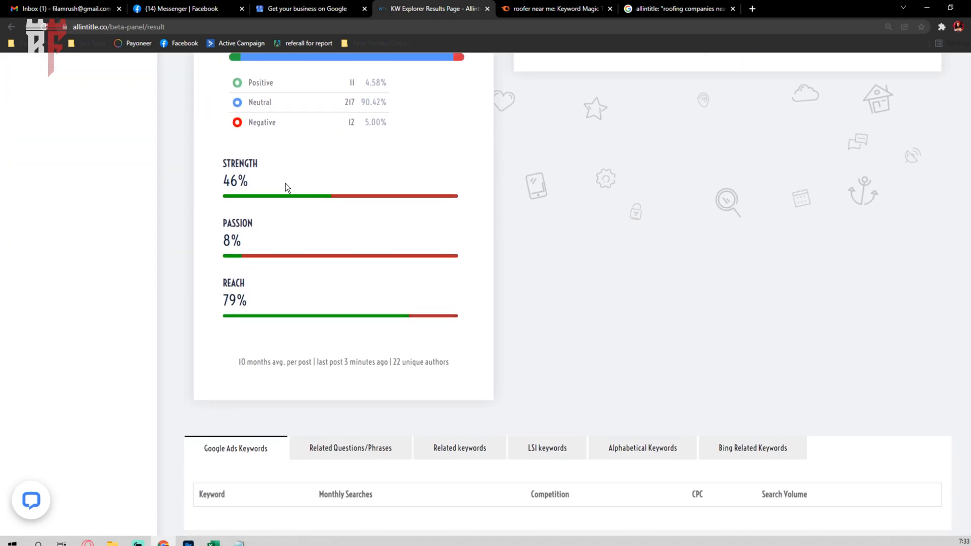
scroll(down, 3)
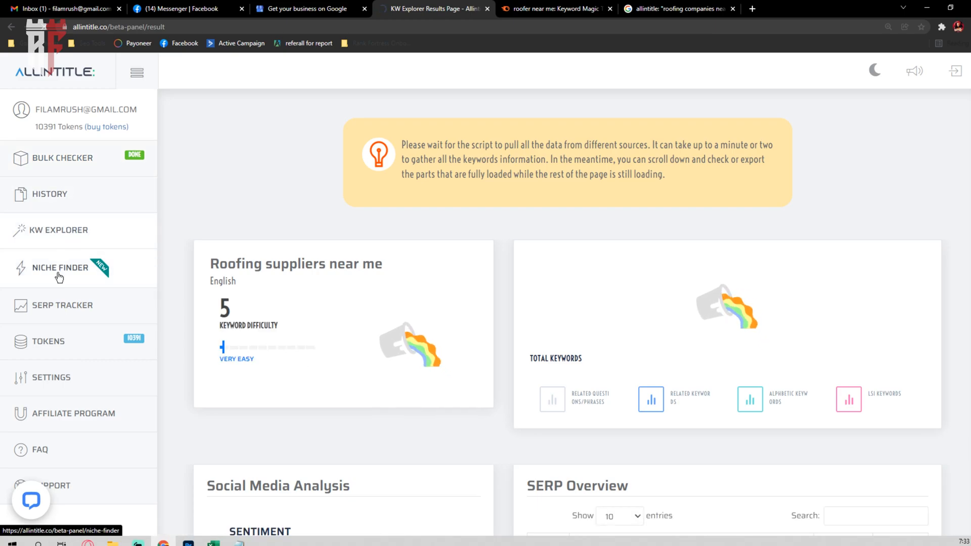
- Open the Import Keywords page from the sidebar, list 'google my business seo' empty
click(61, 268)
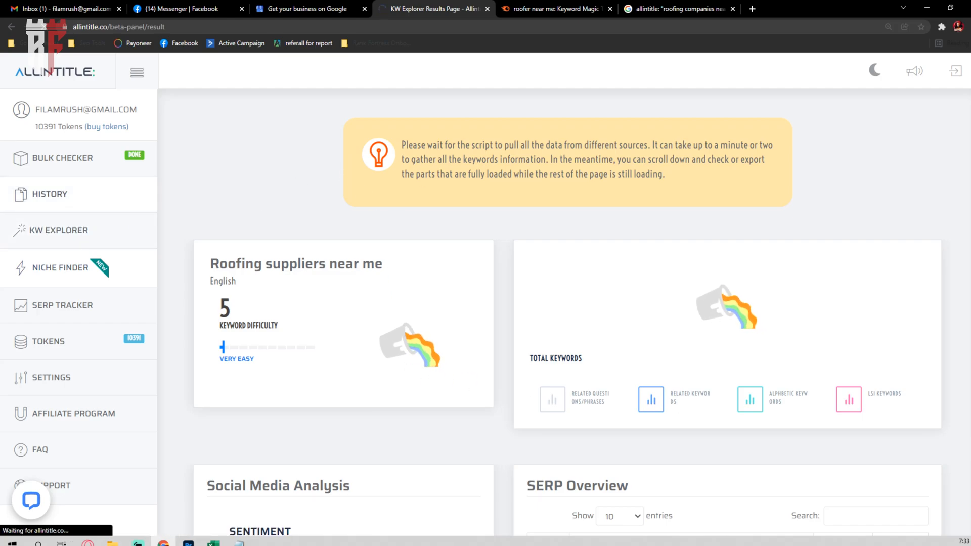
click(60, 267)
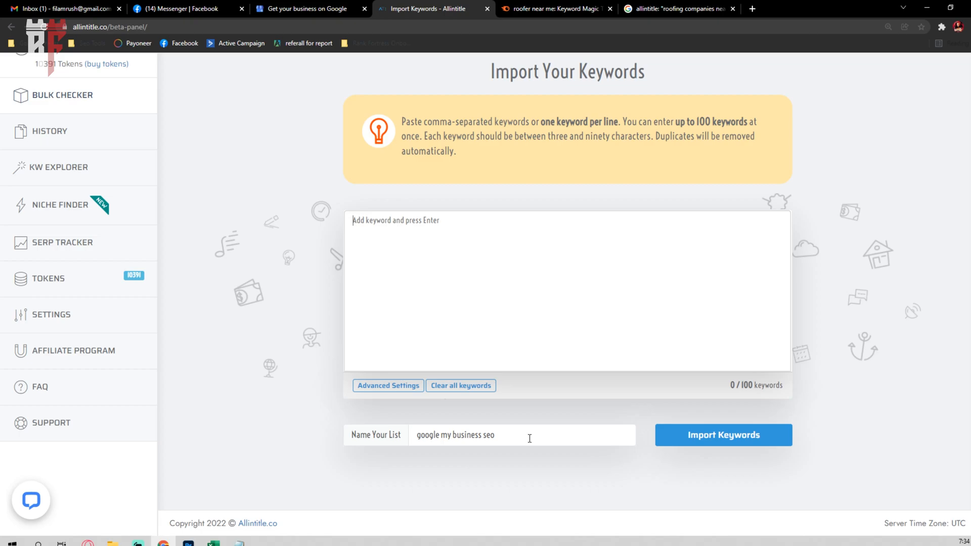
- Check Semrush's 'roofer near me' results, return to Allintitle, and toggle the sidebar
click(554, 9)
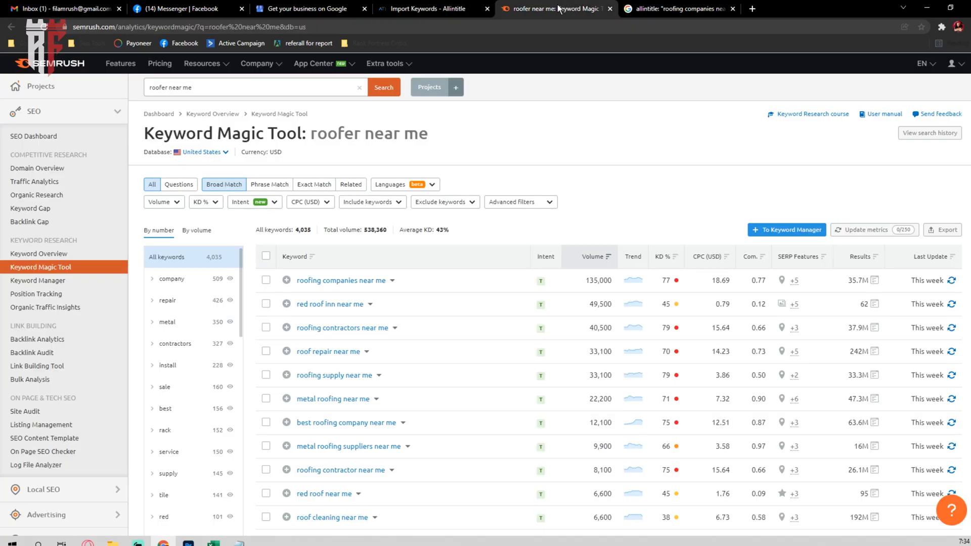
click(435, 9)
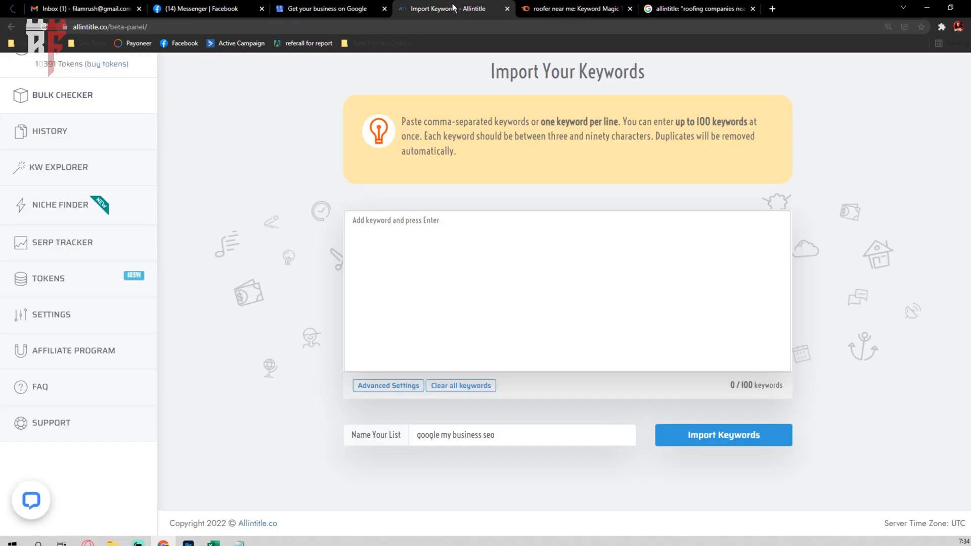
mouse_move(453, 14)
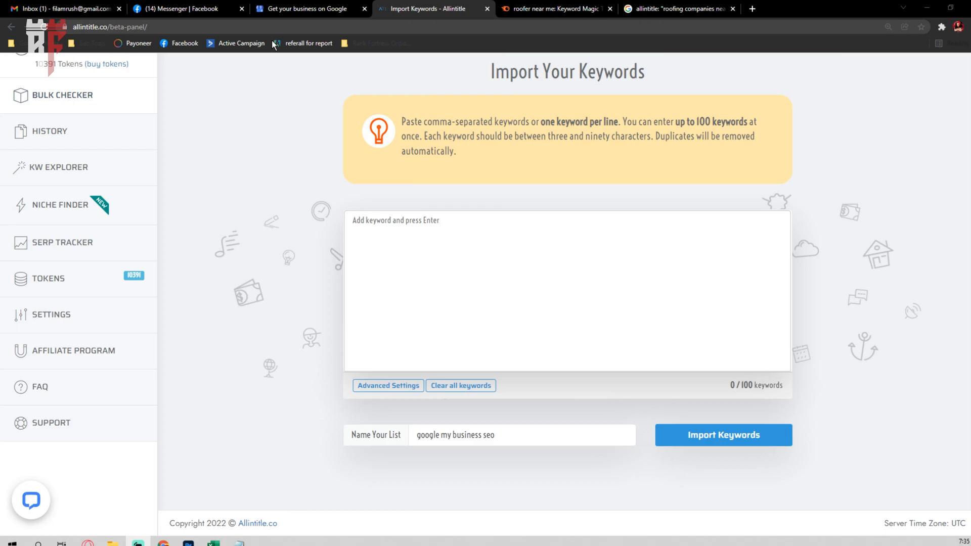
mouse_move(94, 452)
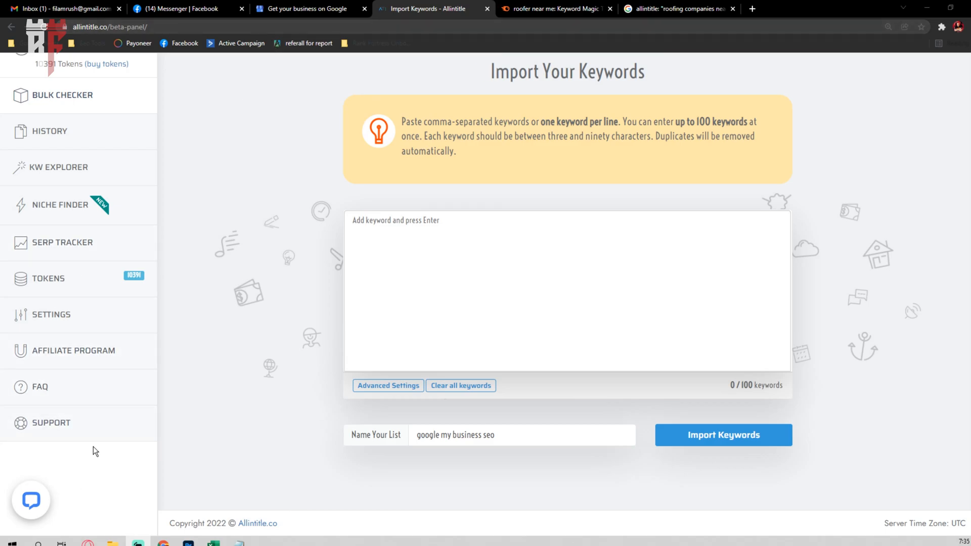
click(136, 76)
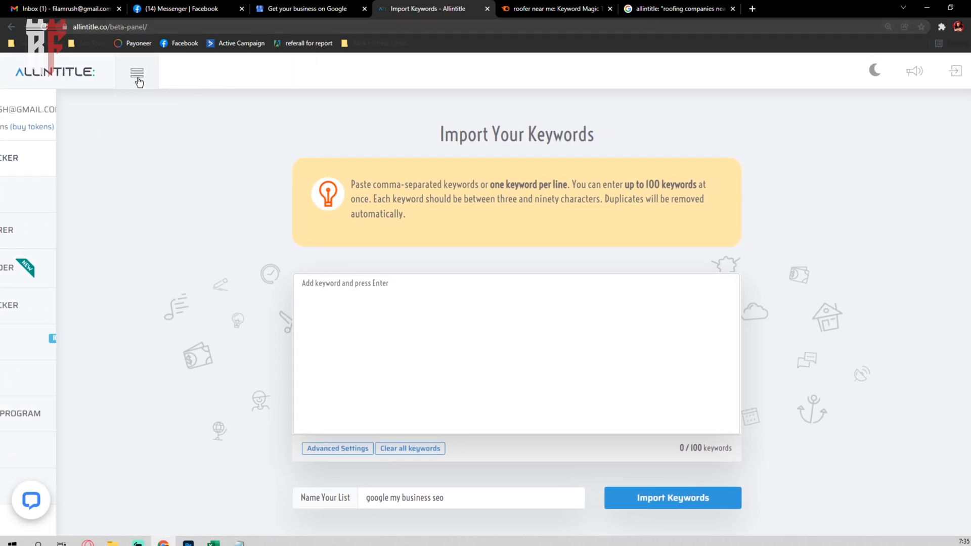
click(137, 72)
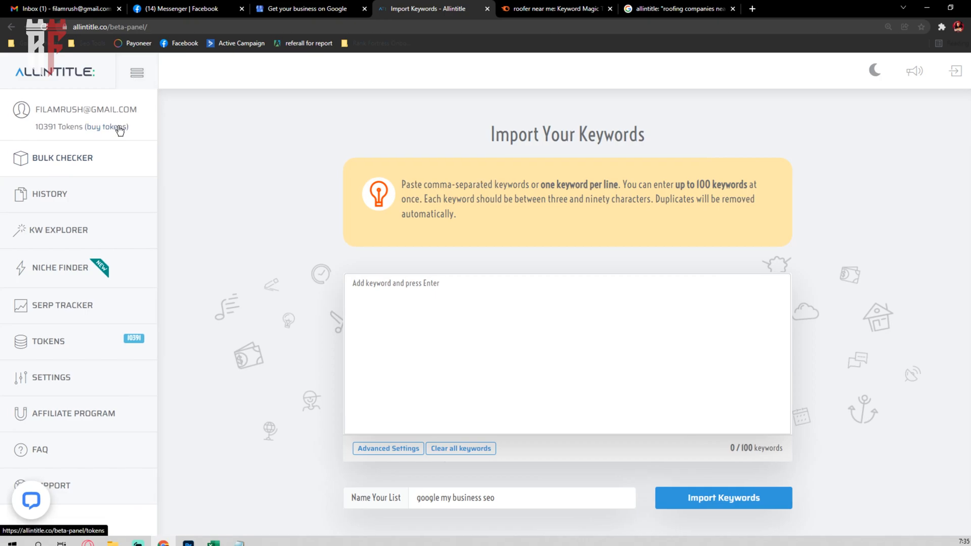
mouse_move(958, 16)
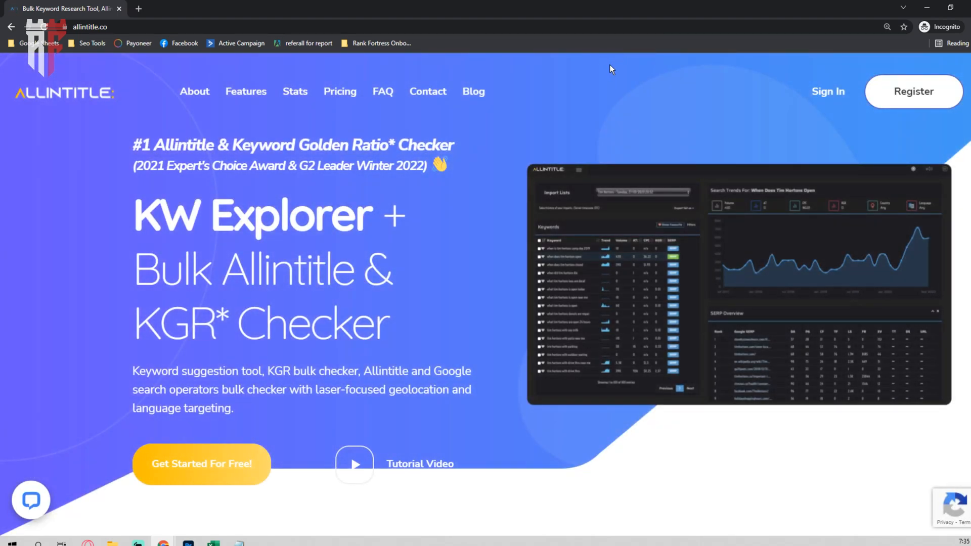
- View the Lite, Pro and Advanced monthly plans at $100, $150 and $200
click(340, 91)
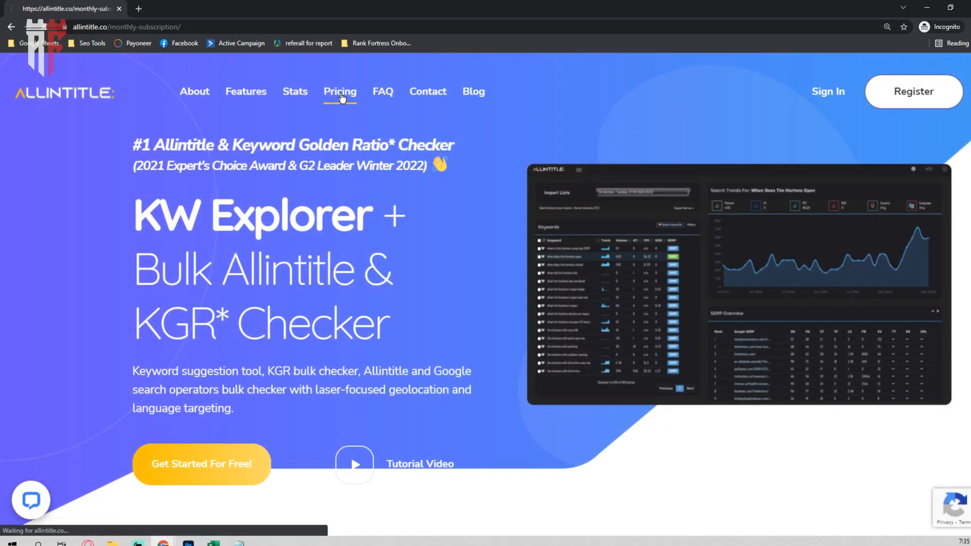
click(340, 91)
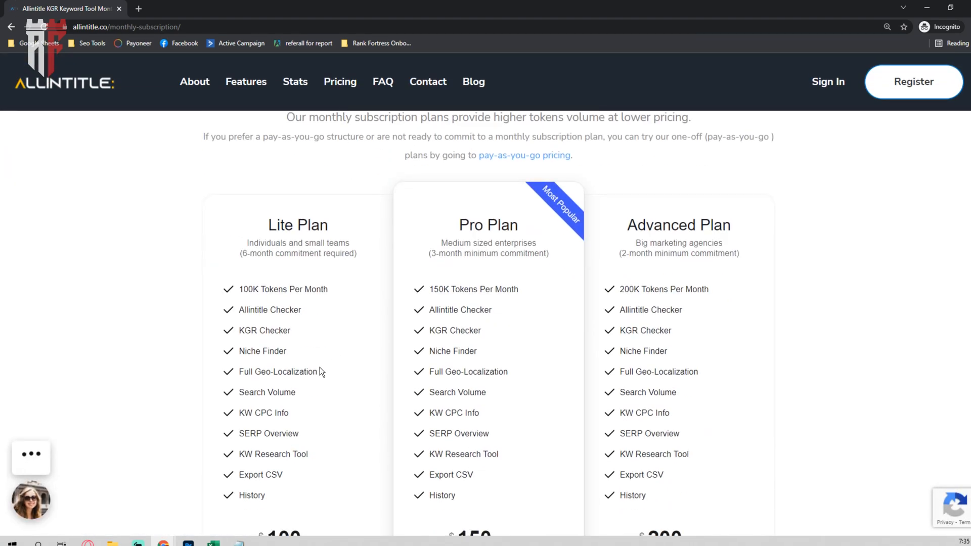
scroll(down, 3)
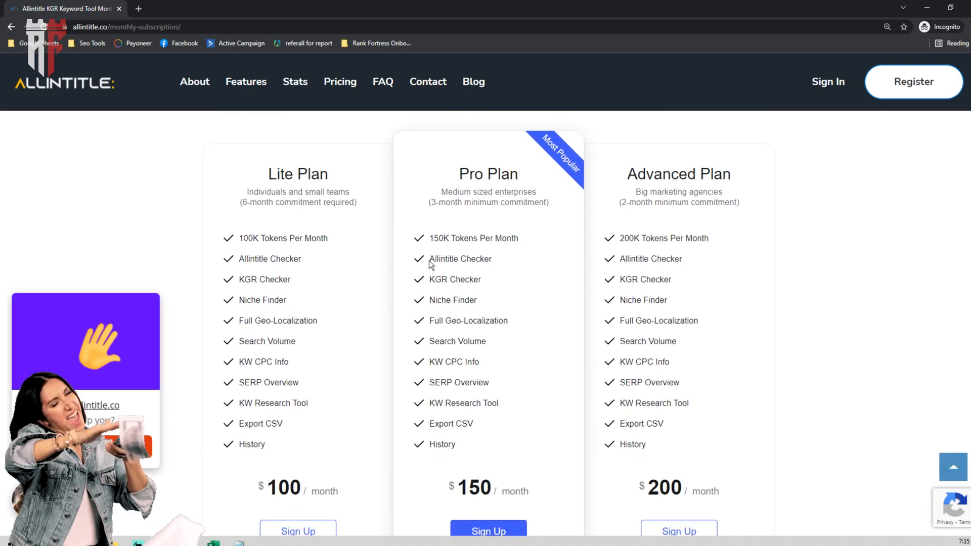
scroll(down, 3)
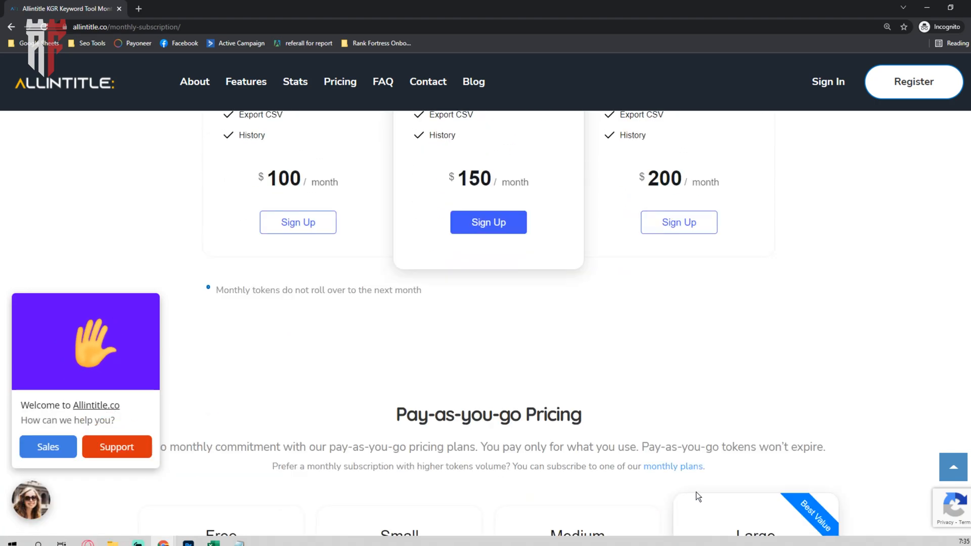
scroll(up, 3)
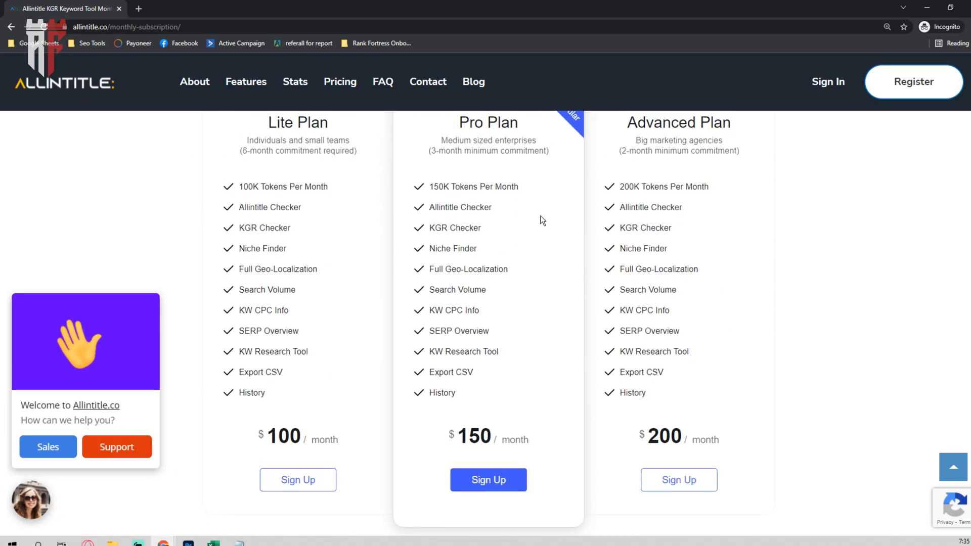
mouse_move(448, 229)
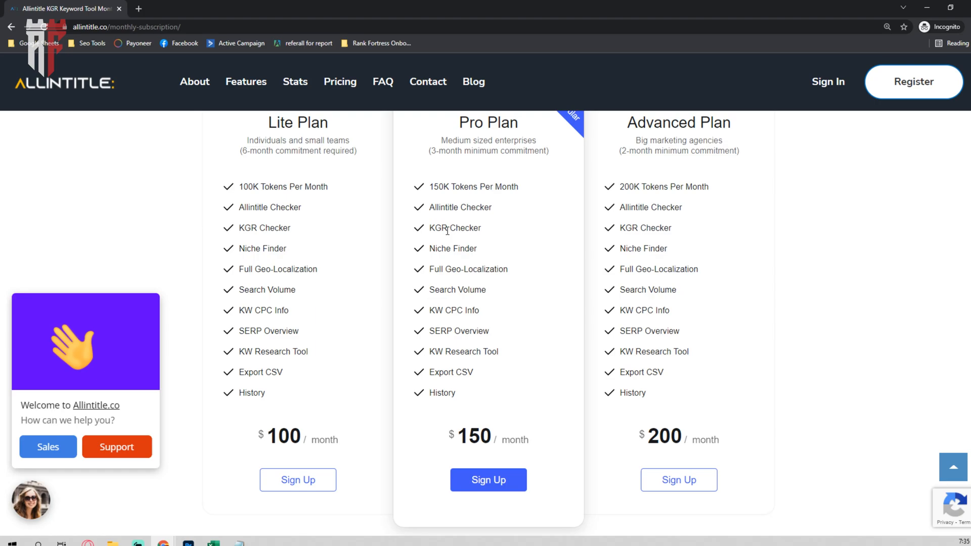
mouse_move(374, 235)
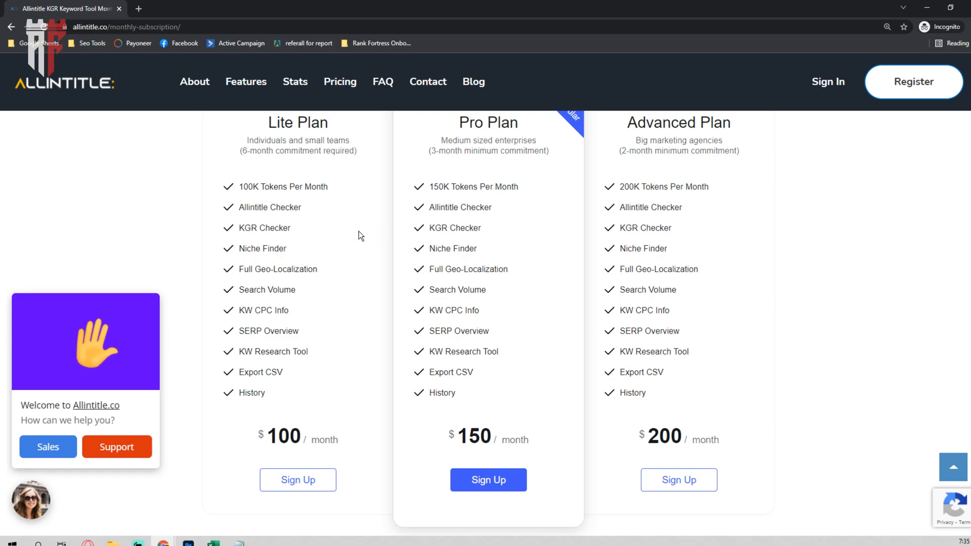
mouse_move(601, 287)
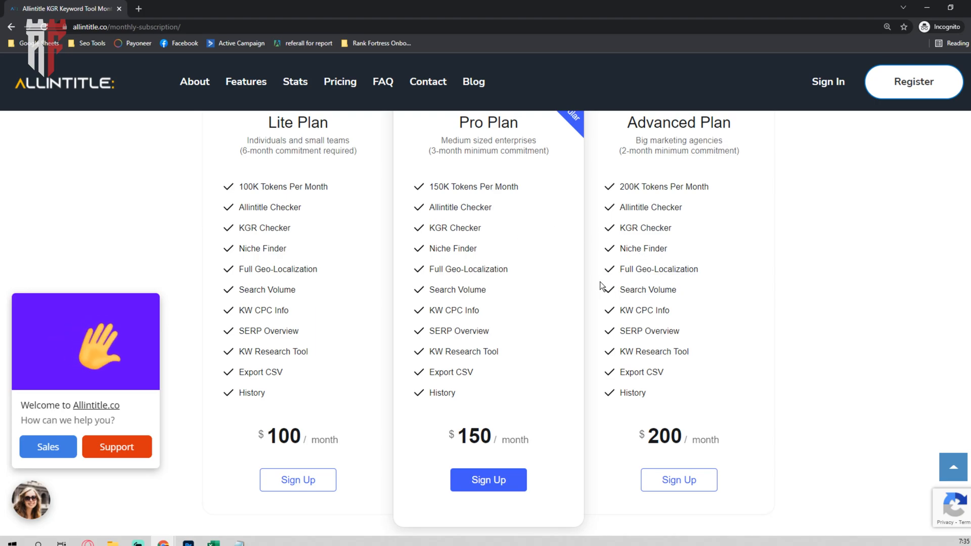
mouse_move(492, 249)
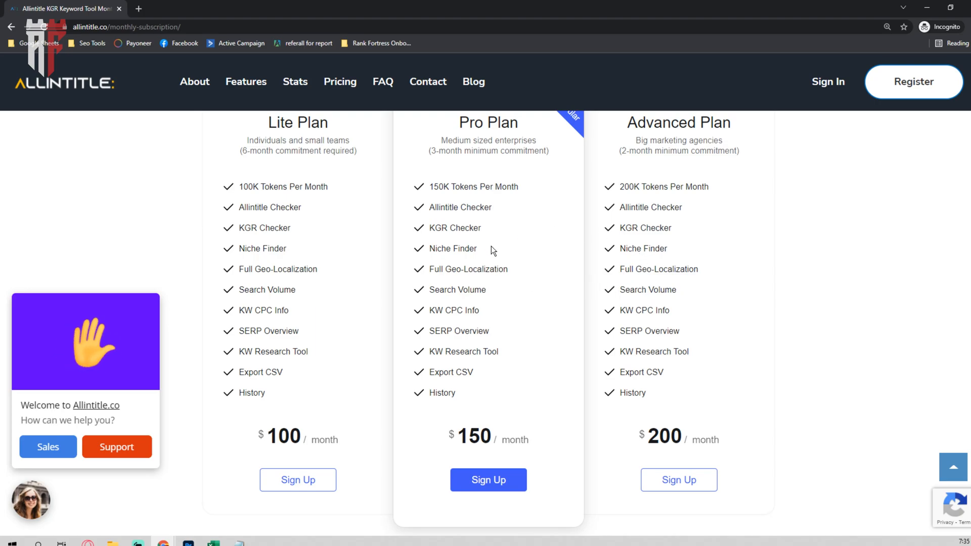